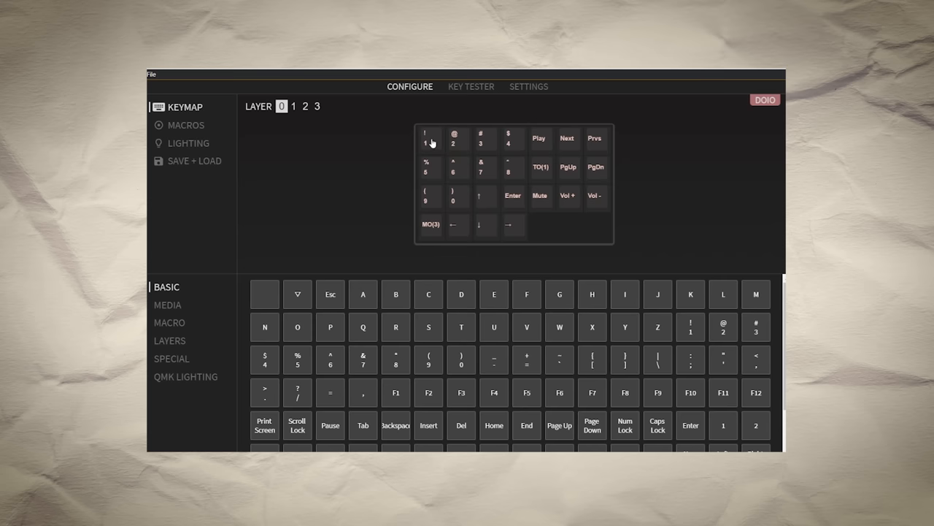
click(187, 125)
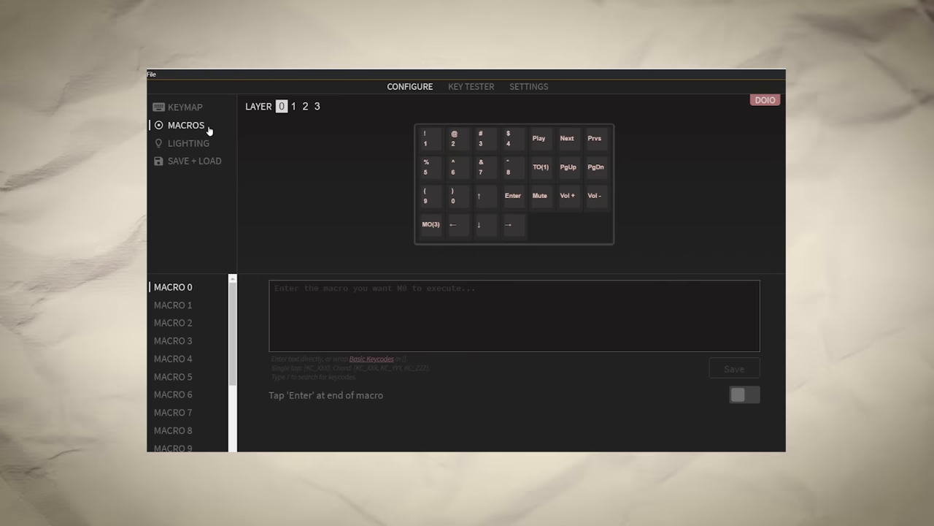
click(187, 106)
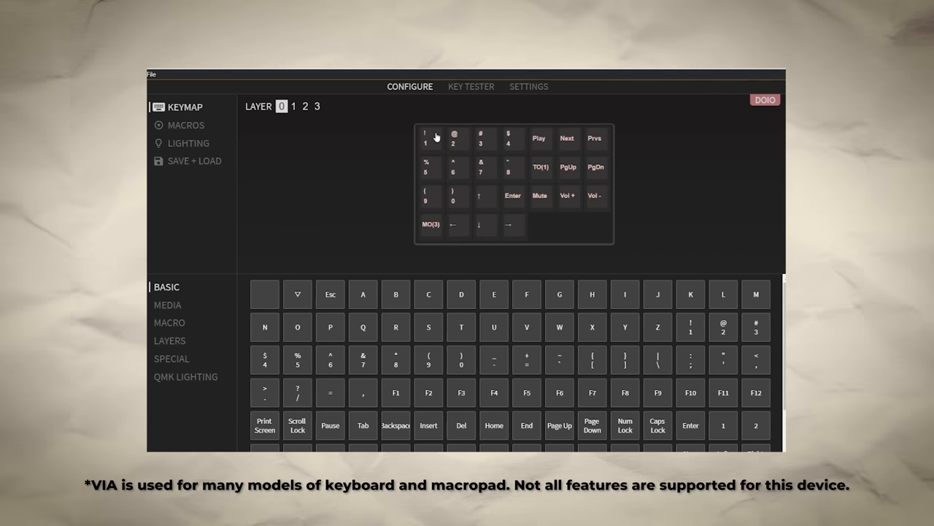
mouse_move(552, 162)
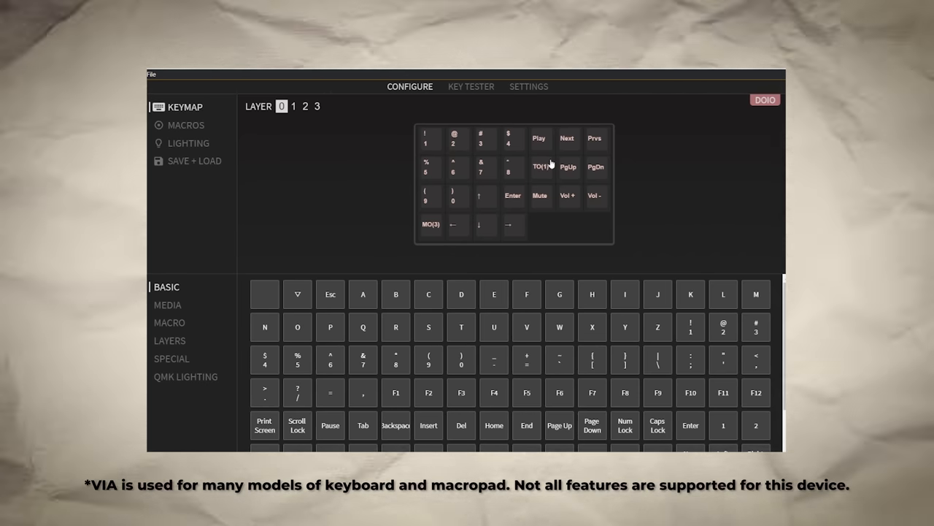